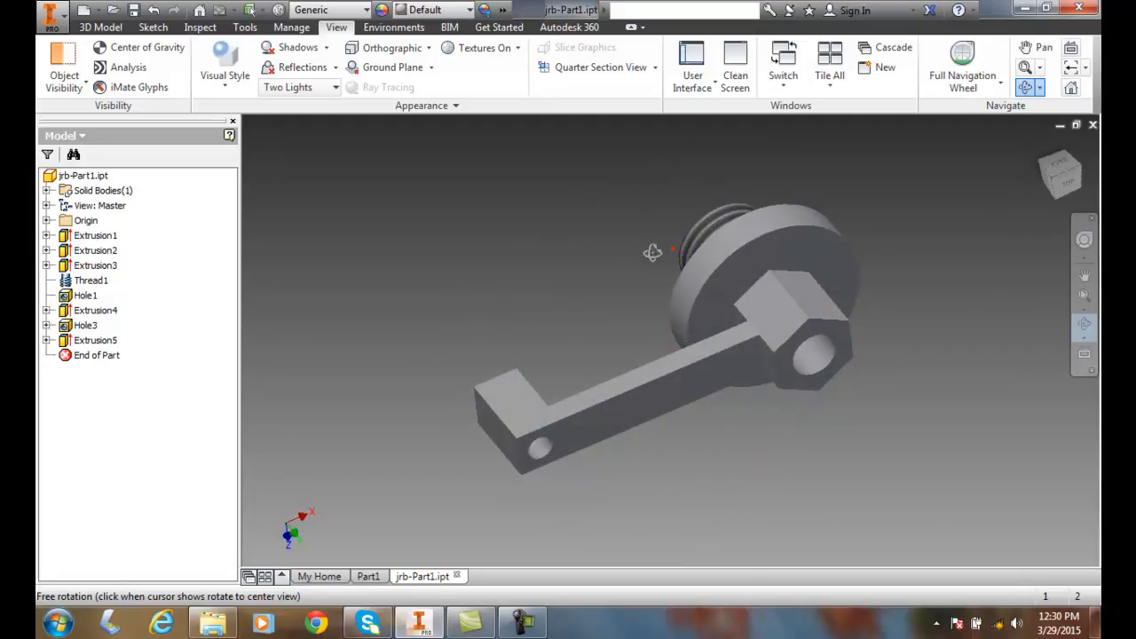
# - Roll the crank arm upright with Free Orbit so the threaded end faces forward
pyautogui.moveTo(653, 252); pyautogui.dragTo(571, 217)
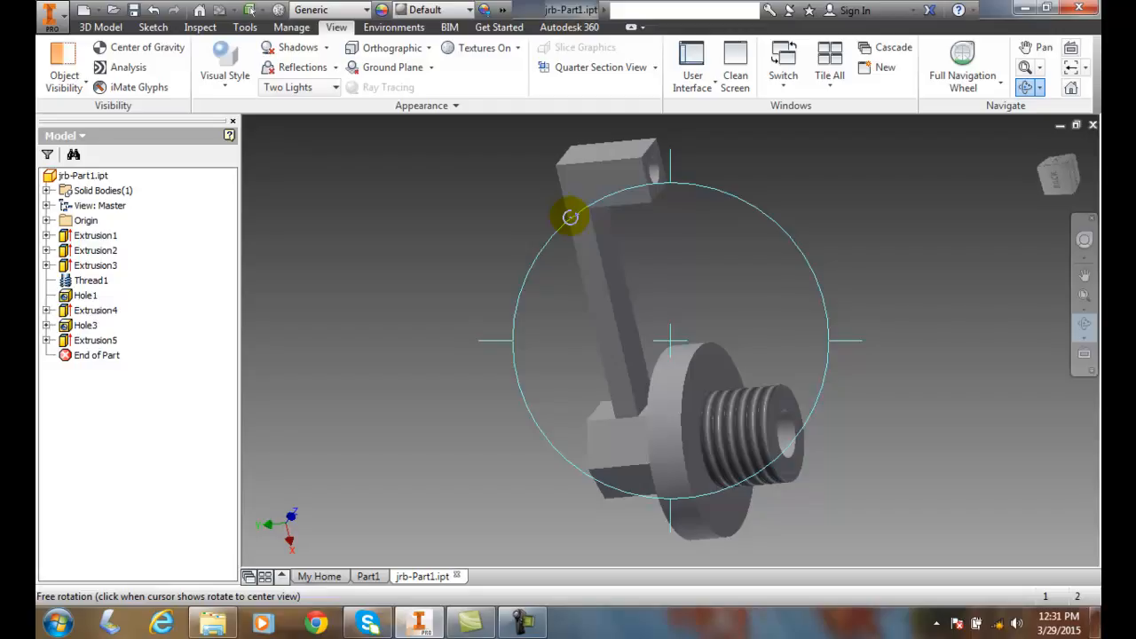